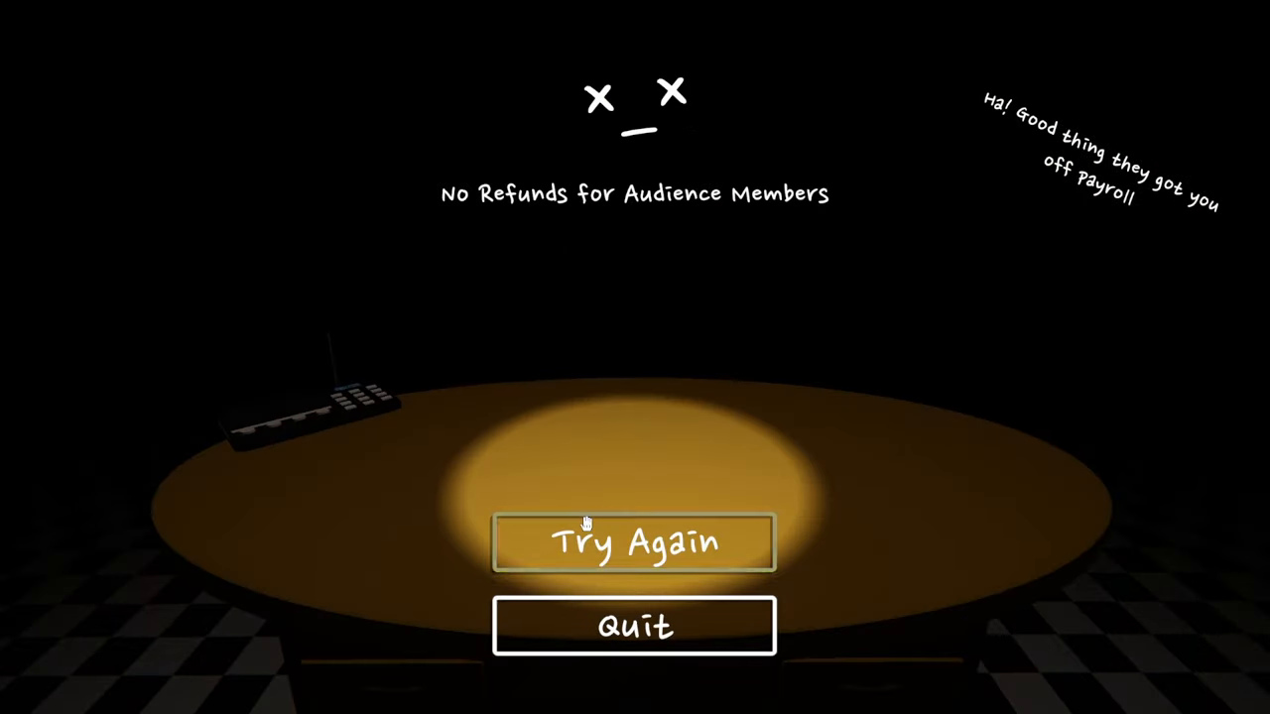
# Restart the round with Try Again on the No Refunds for Audience Members game-over screen.
pyautogui.click(634, 541)
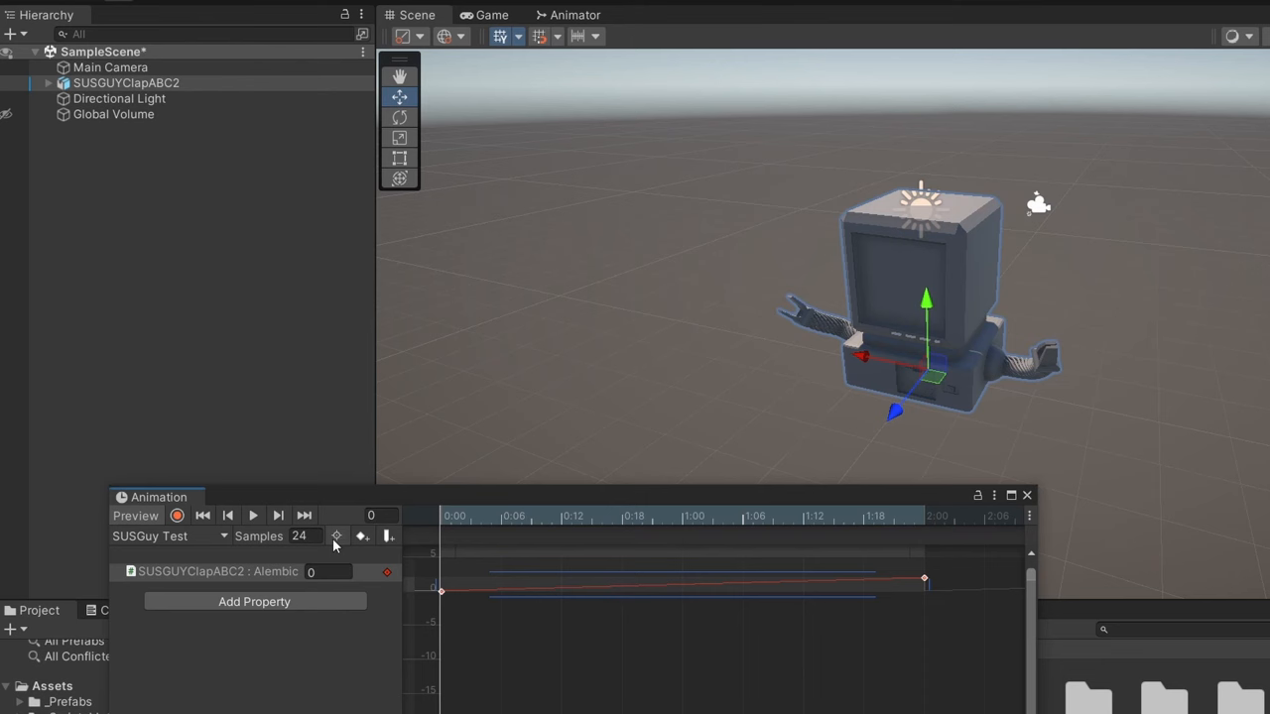
pyautogui.click(253, 514)
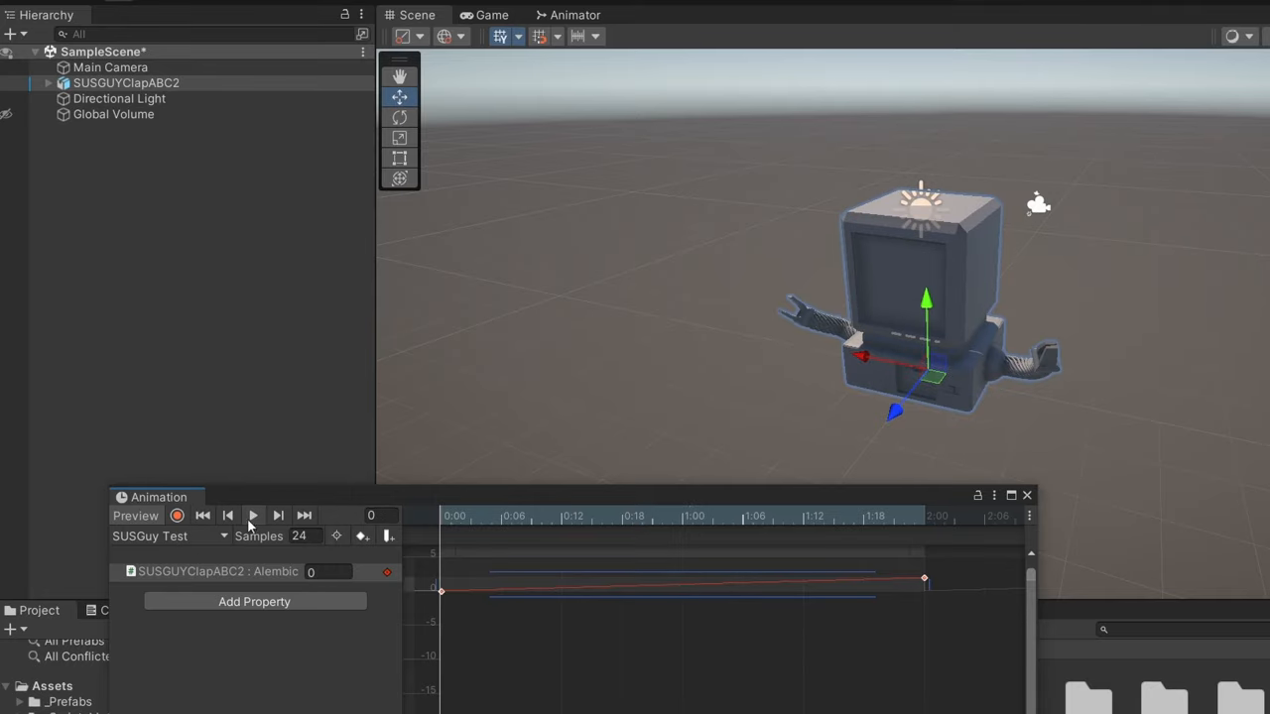
pyautogui.click(253, 515)
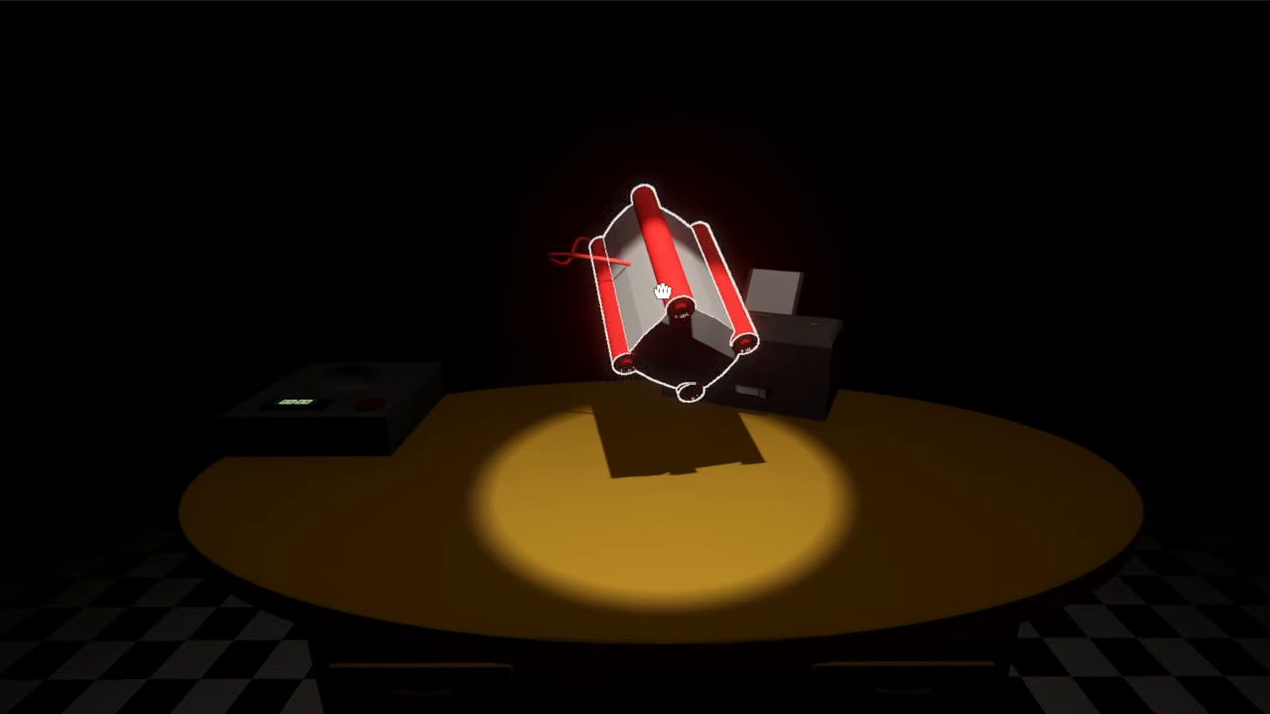
# Set down the dynamite and pick up the printed sheet showing the red bomb's 00:04 timer.
pyautogui.click(660, 287)
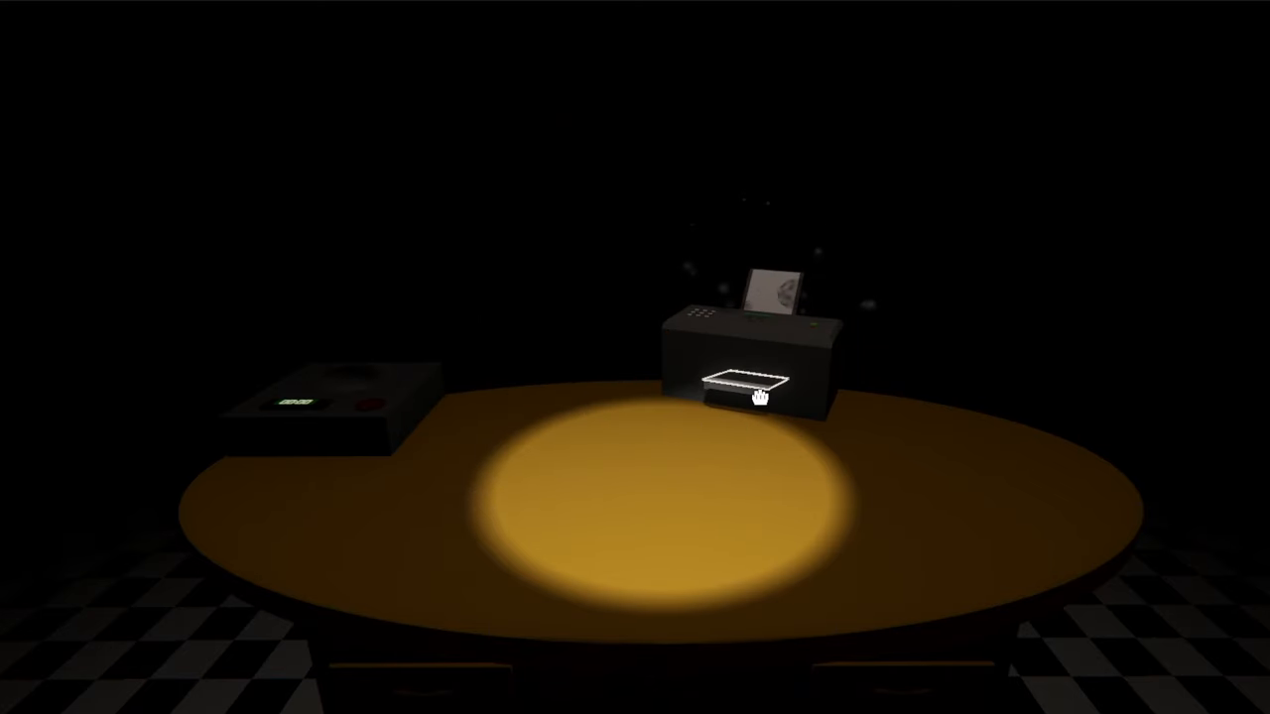
pyautogui.click(759, 391)
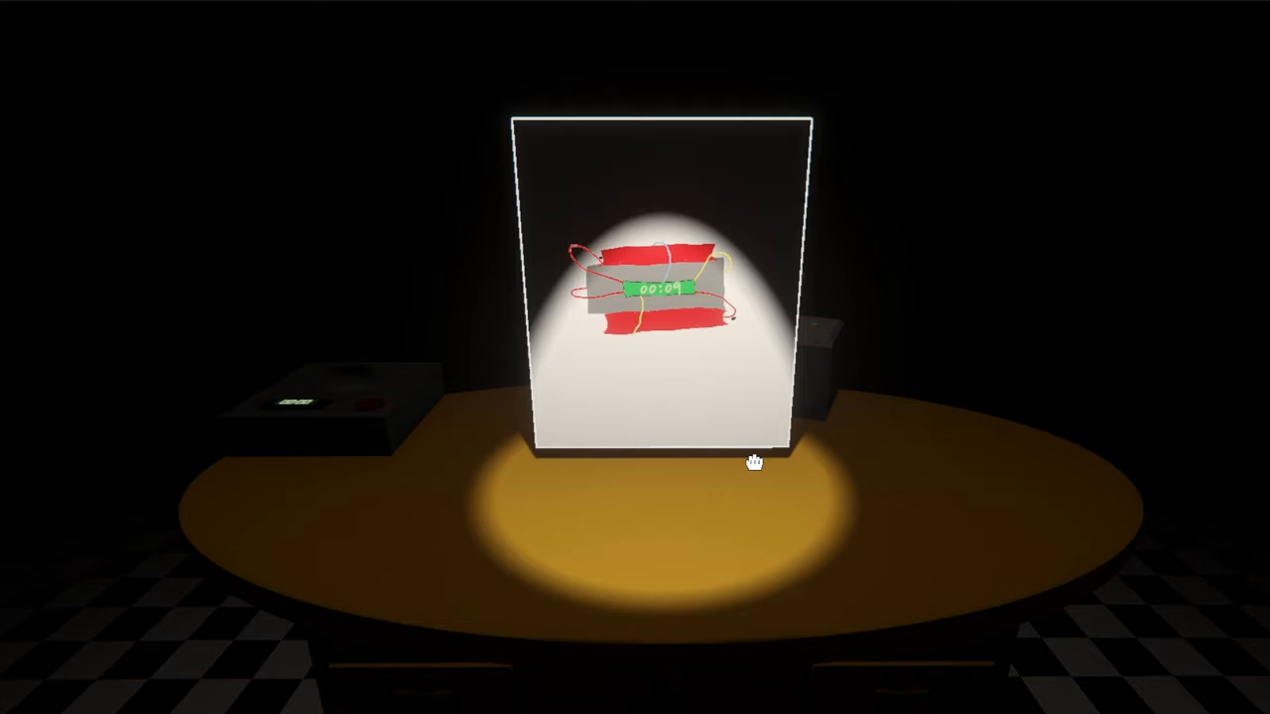